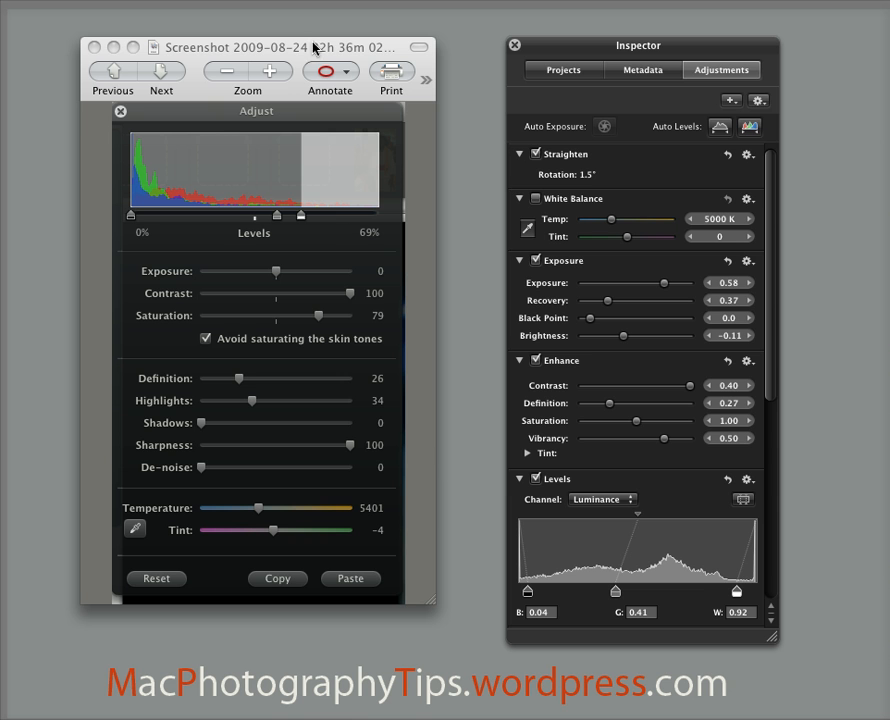
pyautogui.moveTo(265, 145)
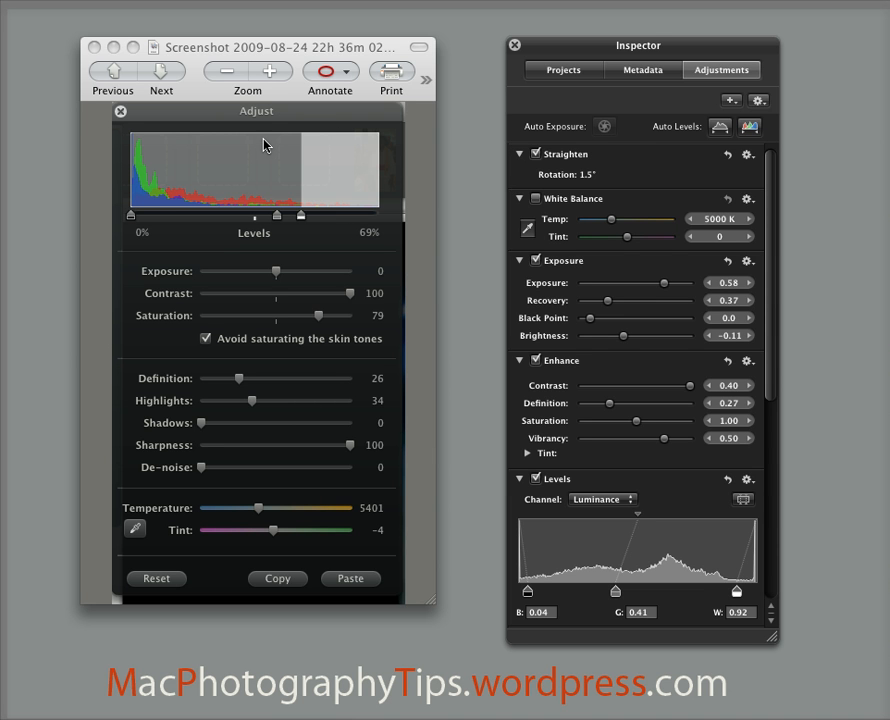
pyautogui.moveTo(290, 150)
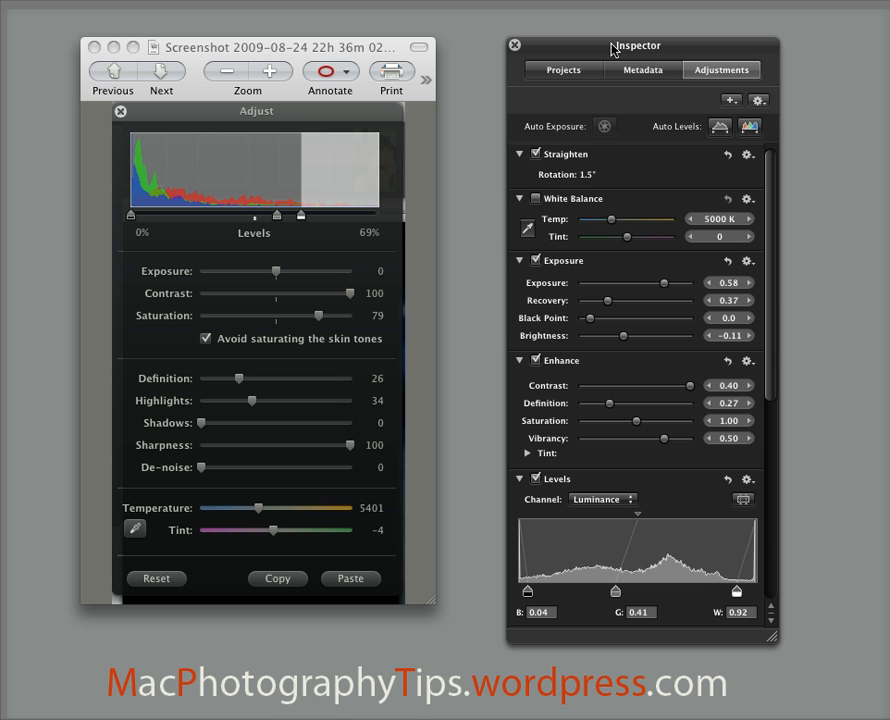
pyautogui.moveTo(564, 76)
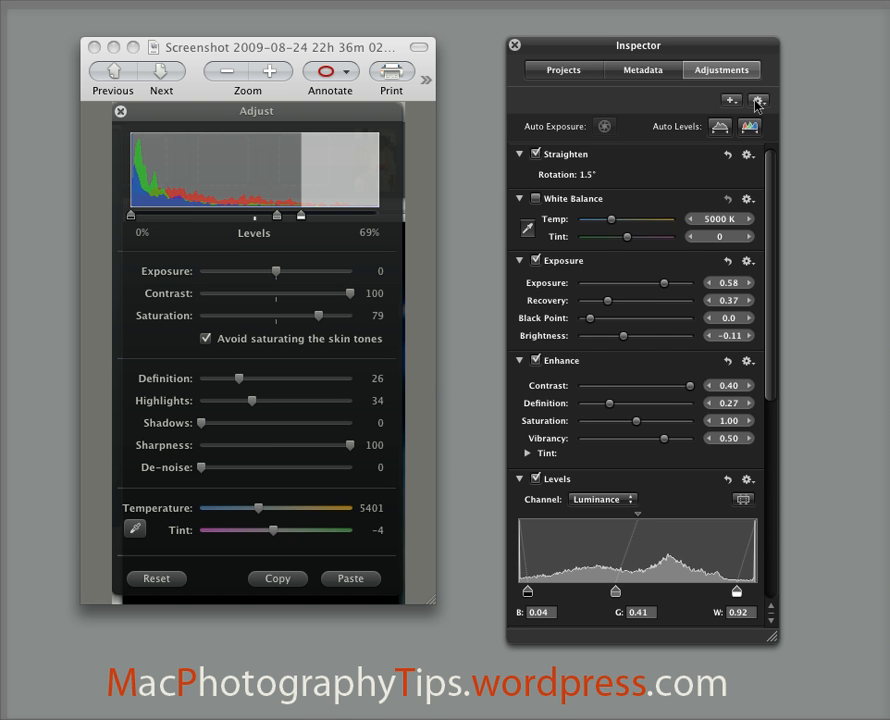
# Step: Show the luminance histogram above the Inspector's Adjustments bricks via the gear Action menu
pyautogui.click(758, 100)
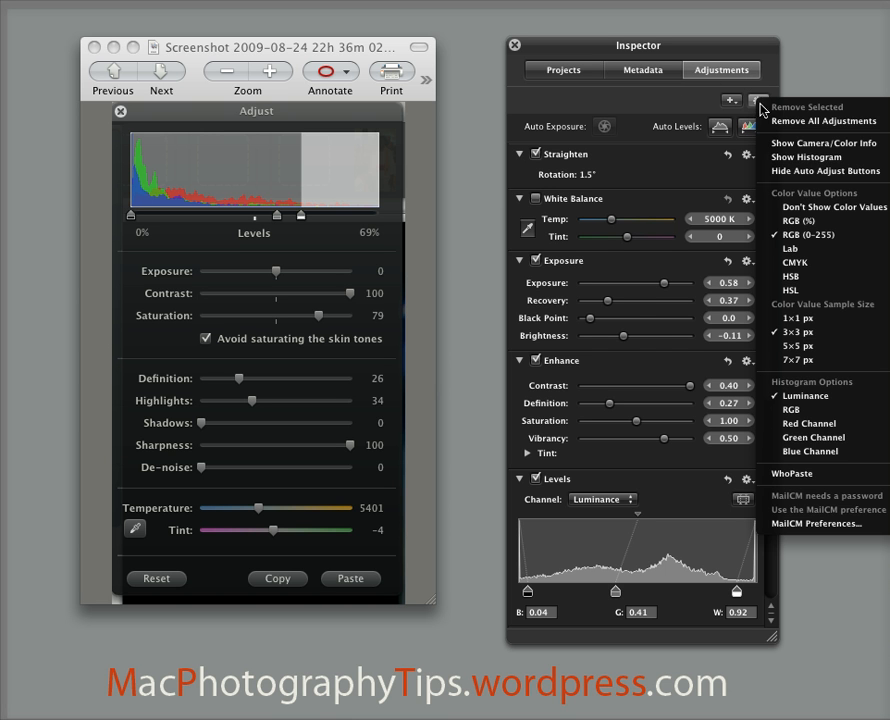
pyautogui.click(759, 100)
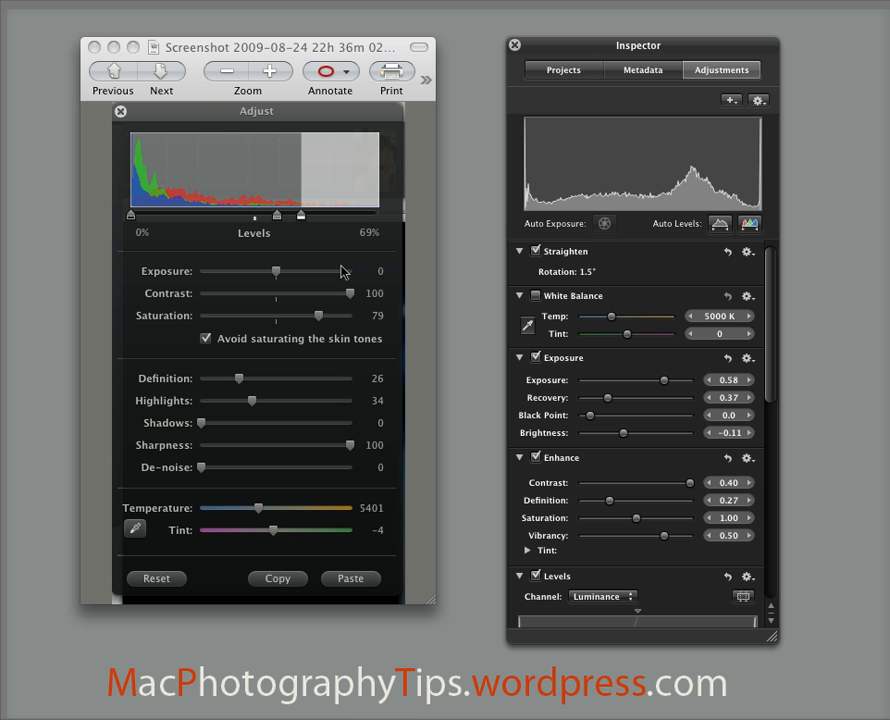
pyautogui.moveTo(702, 308)
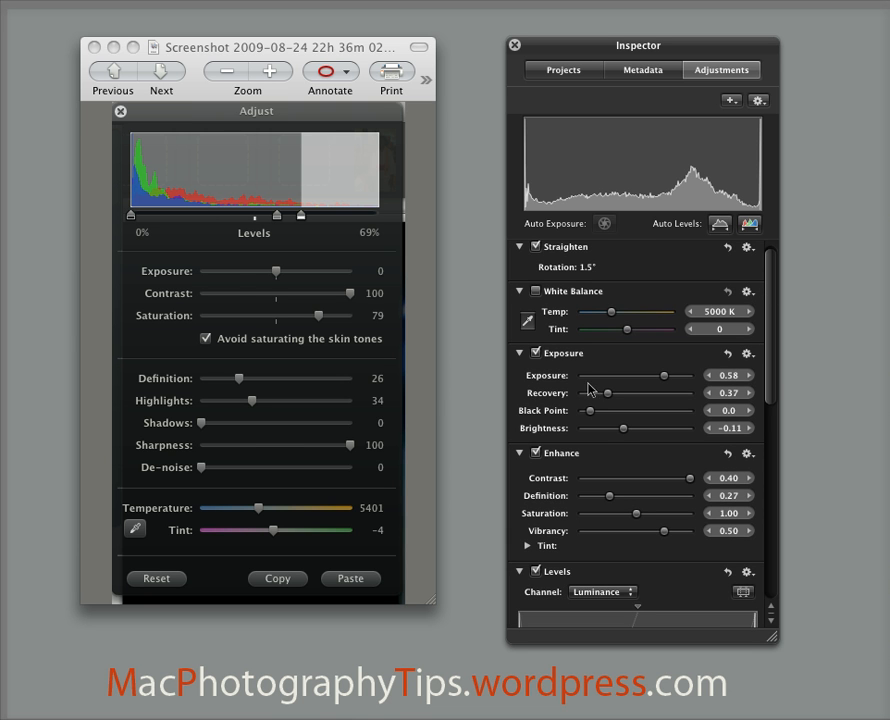
pyautogui.moveTo(528, 440)
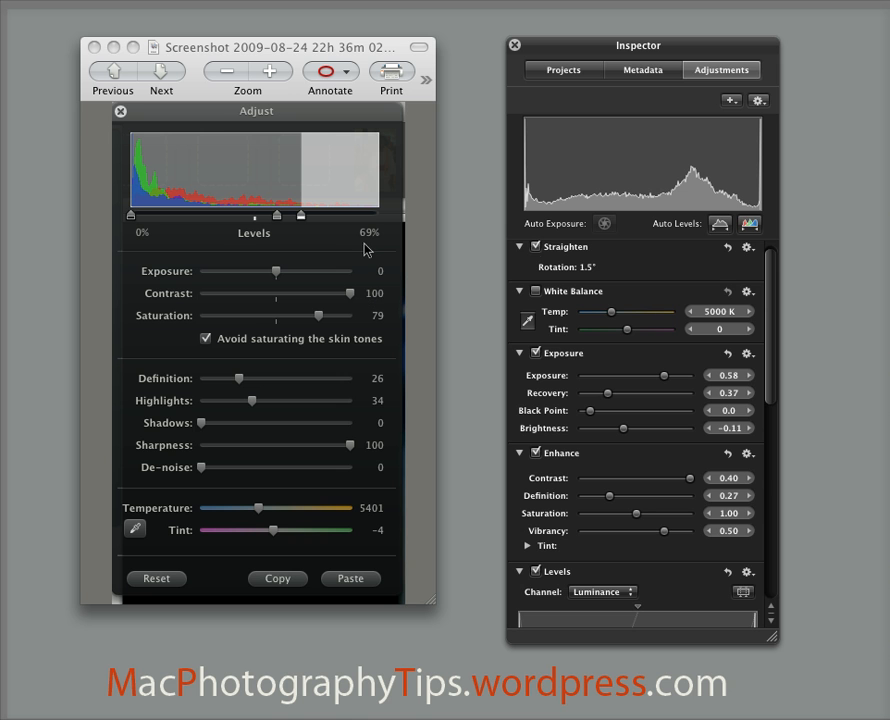
pyautogui.moveTo(352, 181)
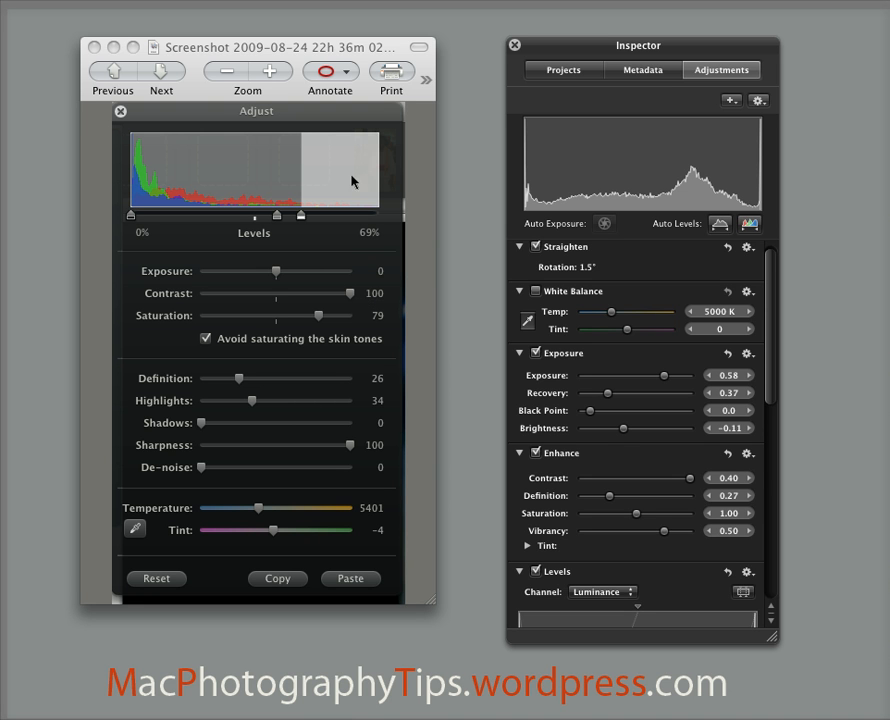
pyautogui.moveTo(311, 192)
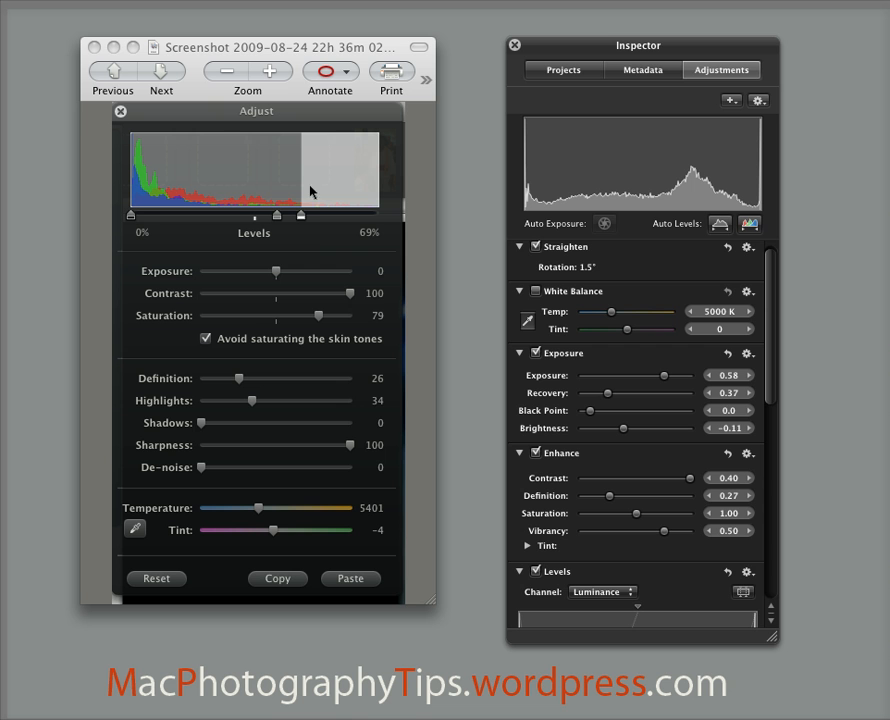
pyautogui.moveTo(321, 229)
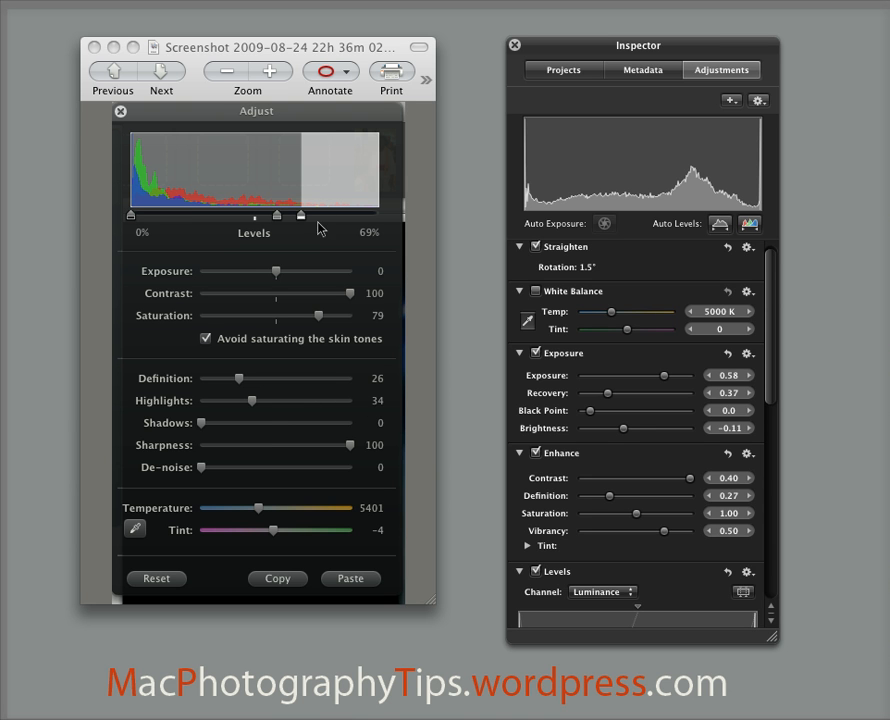
pyautogui.moveTo(303, 178)
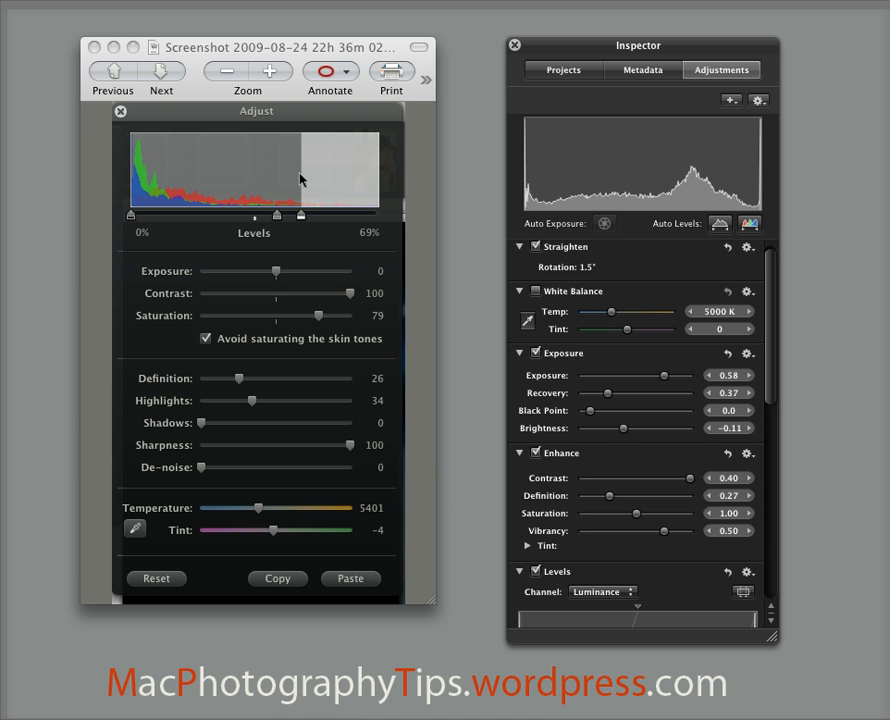
pyautogui.moveTo(770, 385)
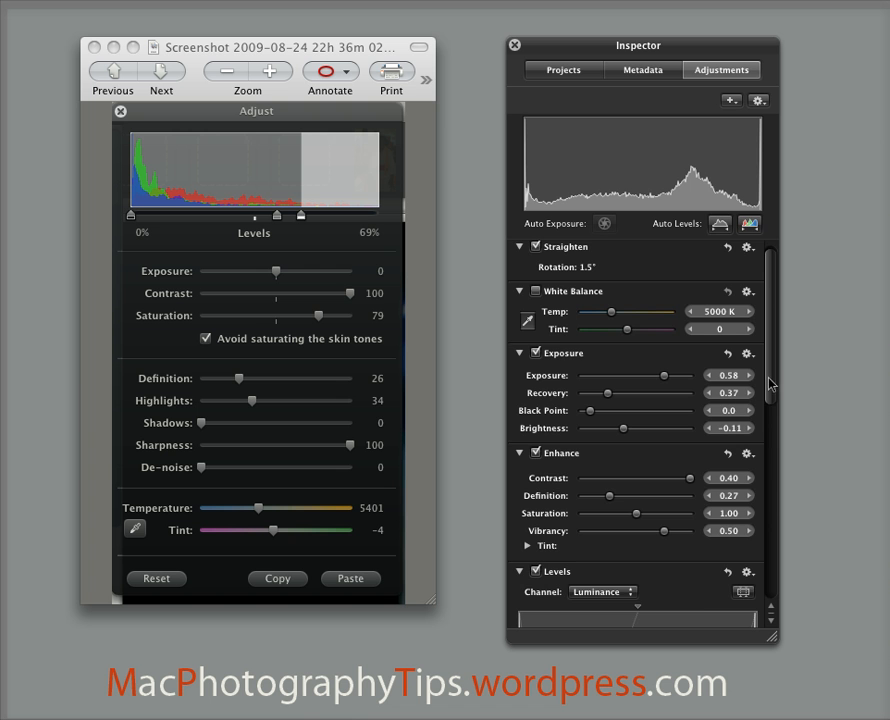
pyautogui.scroll(-3)
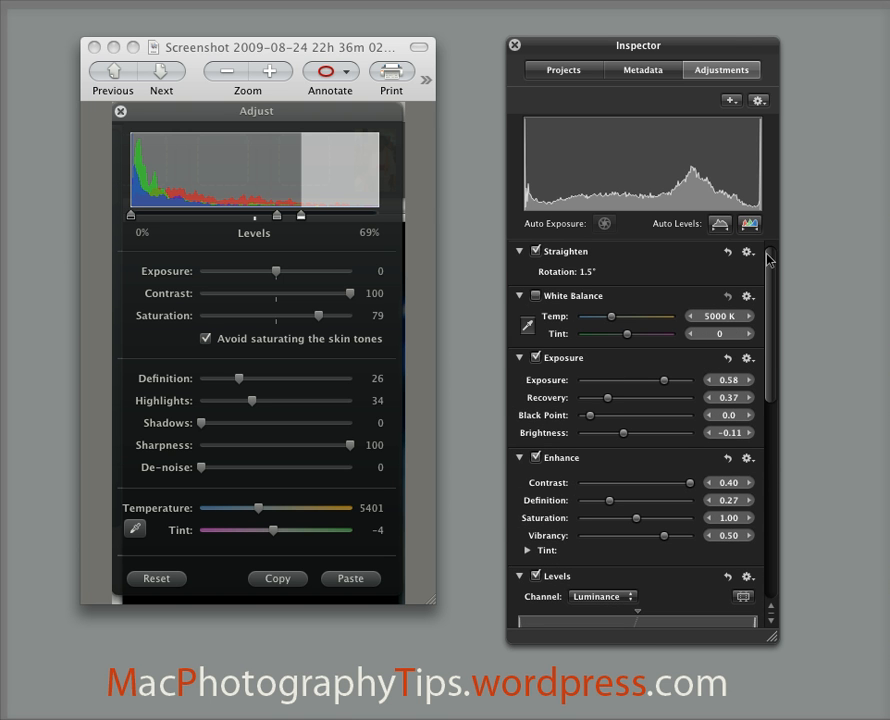
pyautogui.moveTo(632, 155)
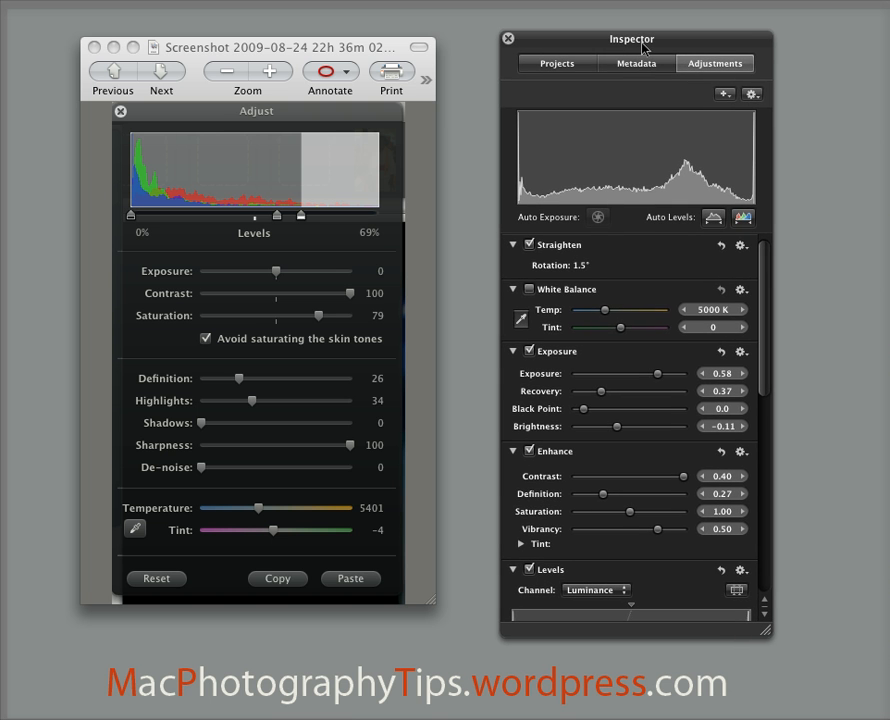
pyautogui.moveTo(613, 313)
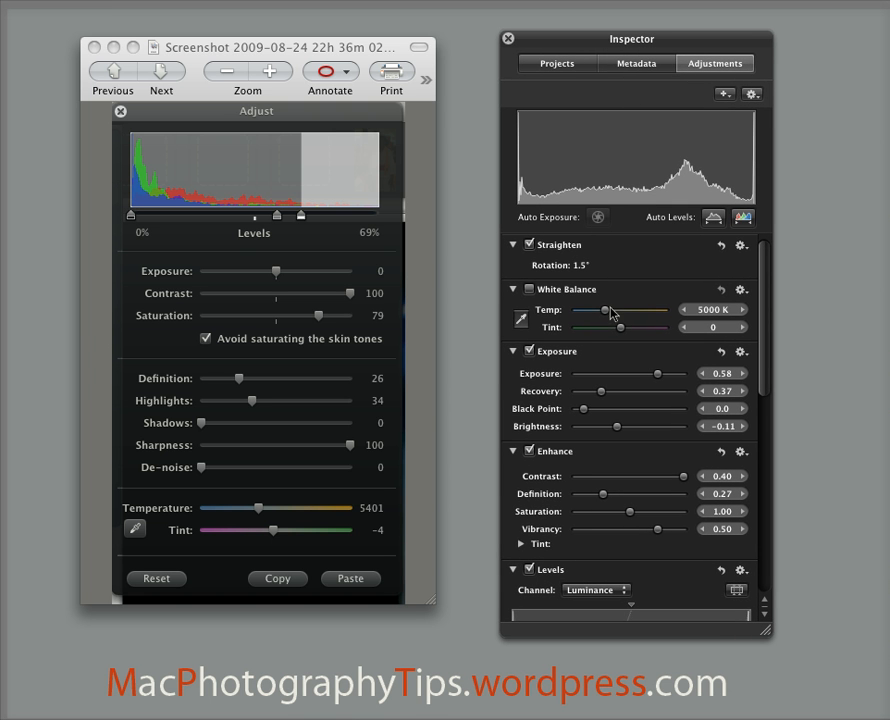
pyautogui.moveTo(605, 405)
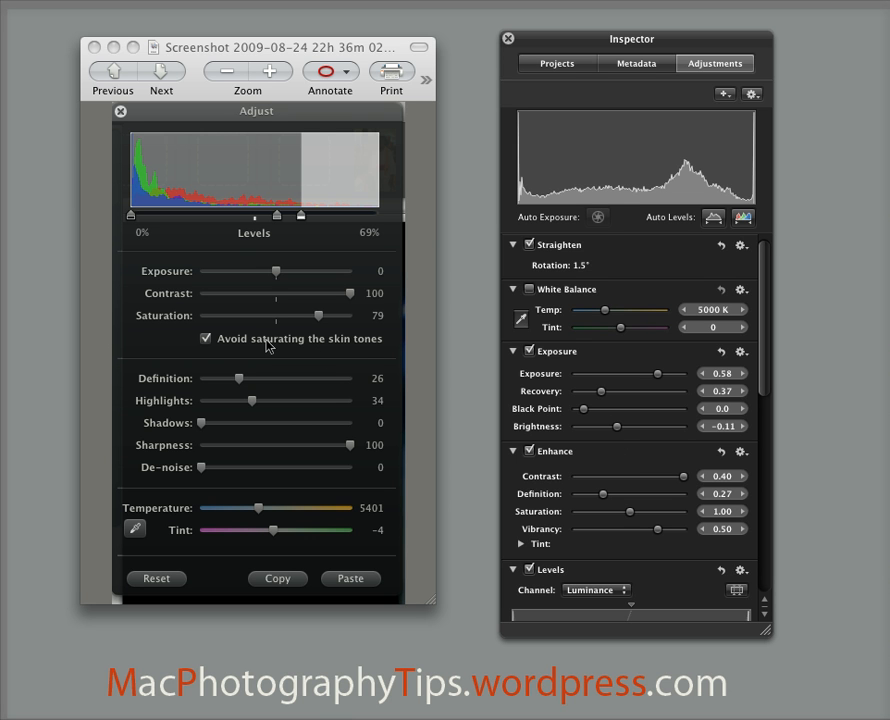
pyautogui.moveTo(404, 383)
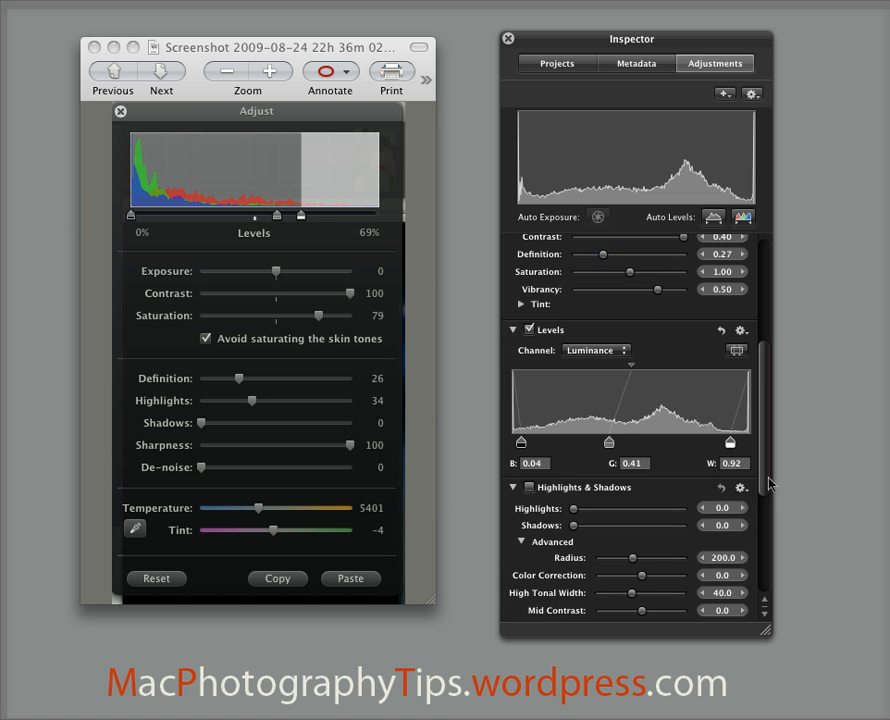
pyautogui.scroll(-3)
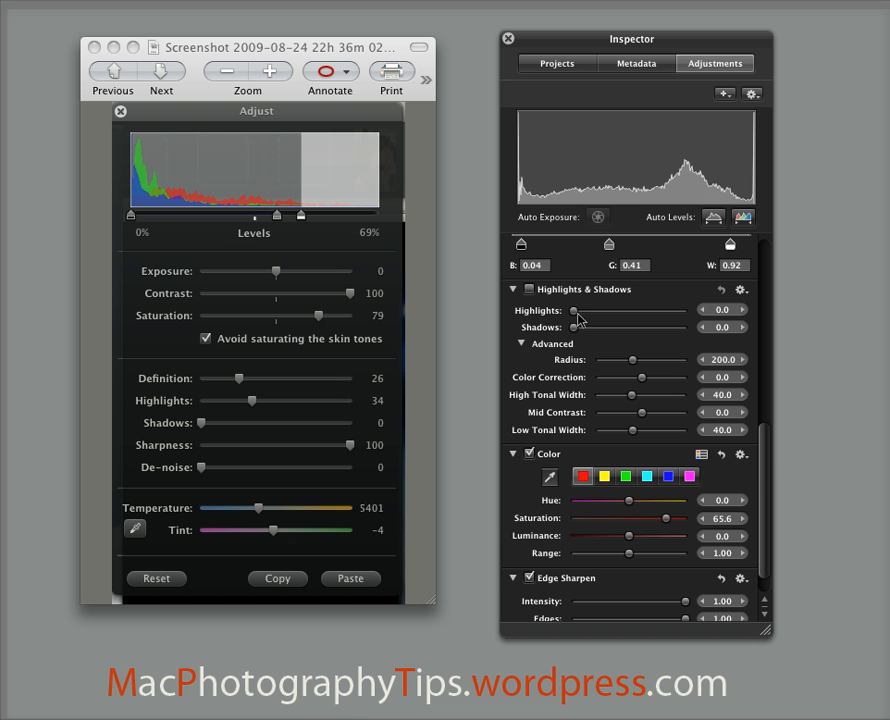
pyautogui.scroll(-3)
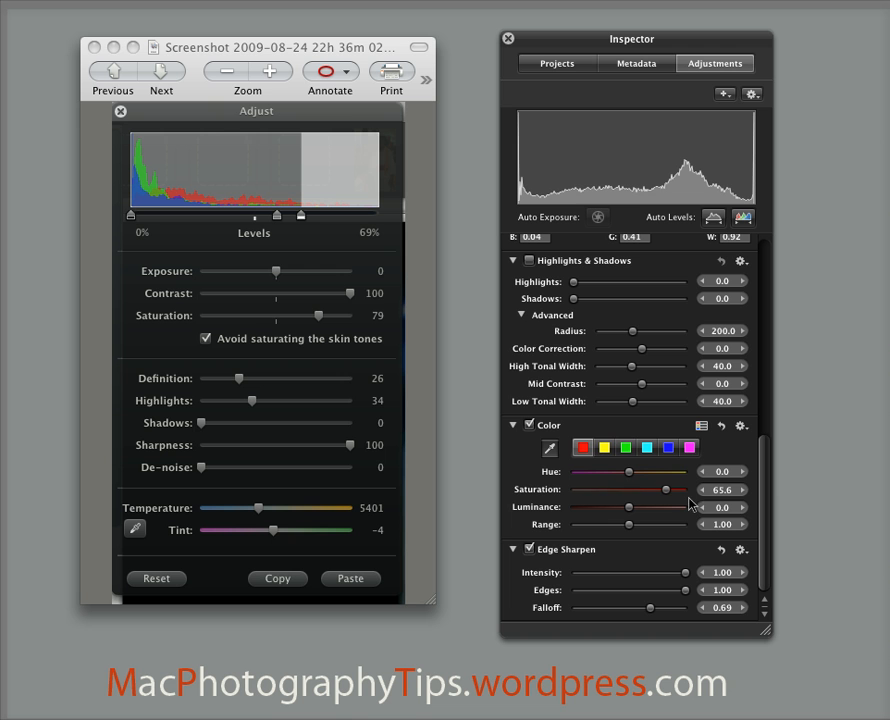
pyautogui.moveTo(762, 484)
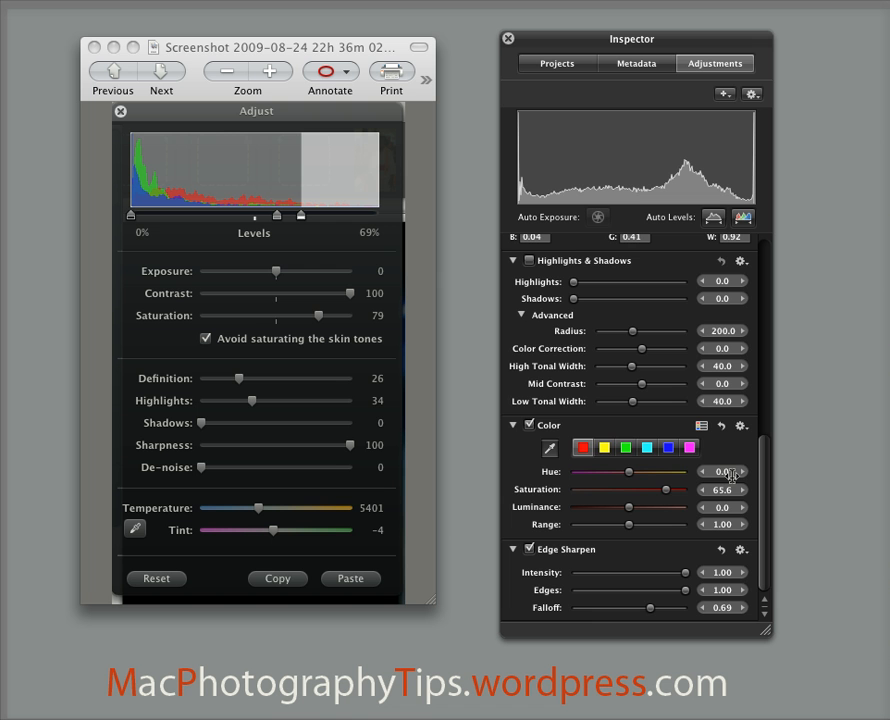
pyautogui.moveTo(768, 501)
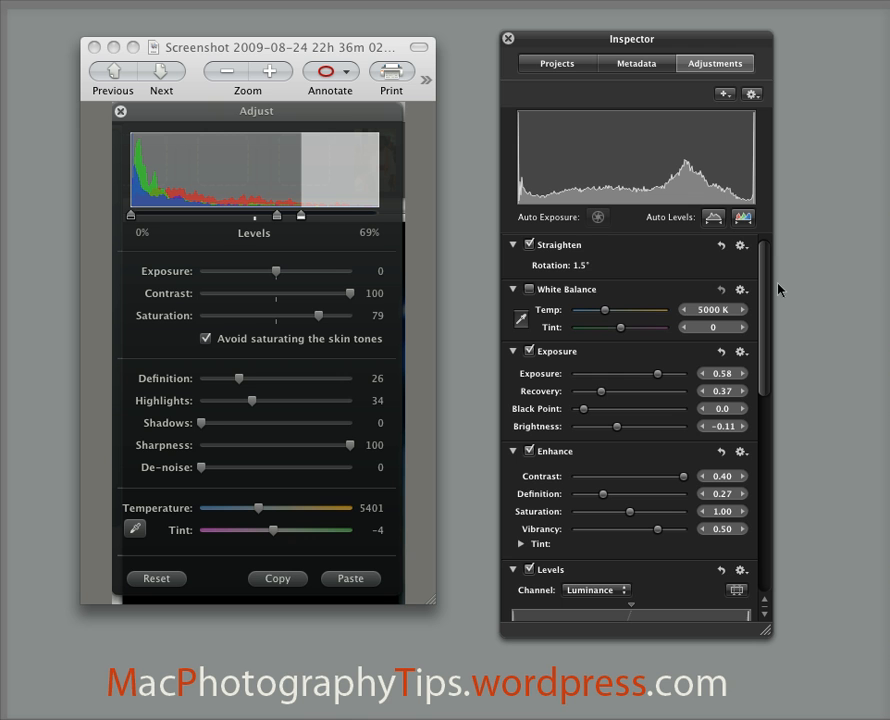
pyautogui.moveTo(578, 284)
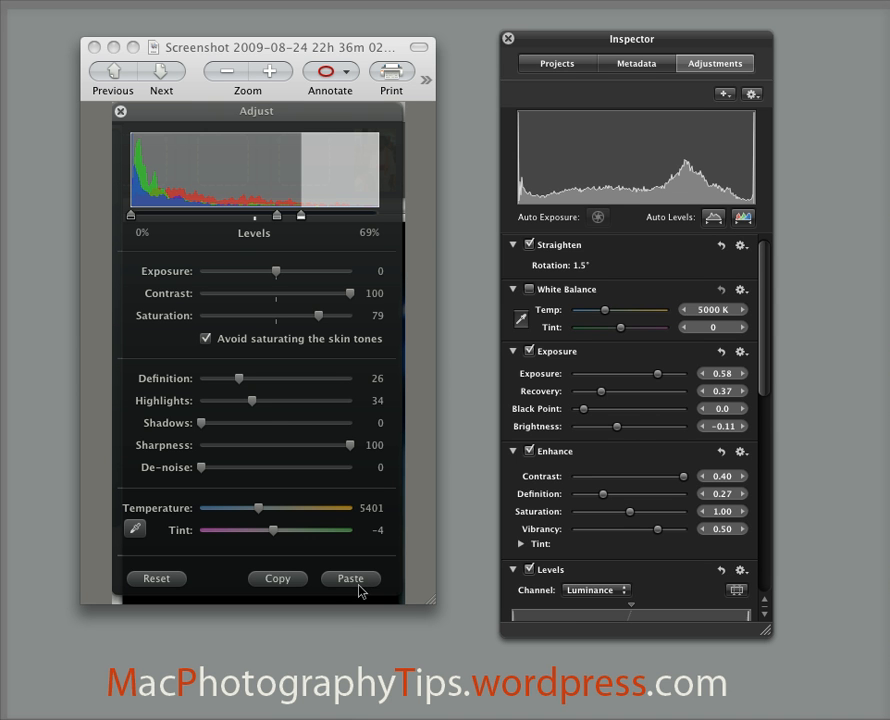
pyautogui.moveTo(666, 208)
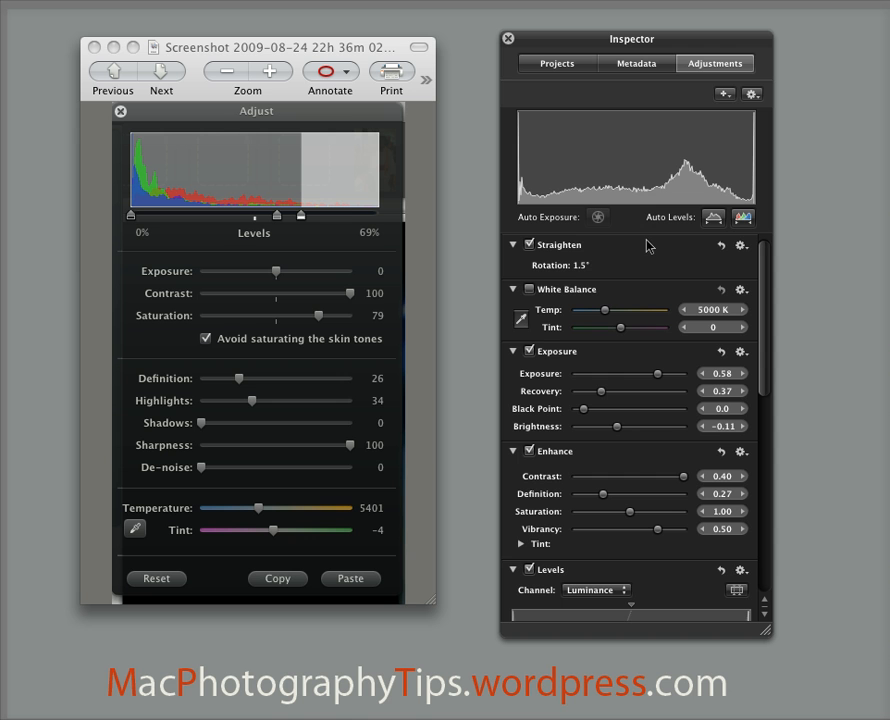
pyautogui.moveTo(697, 335)
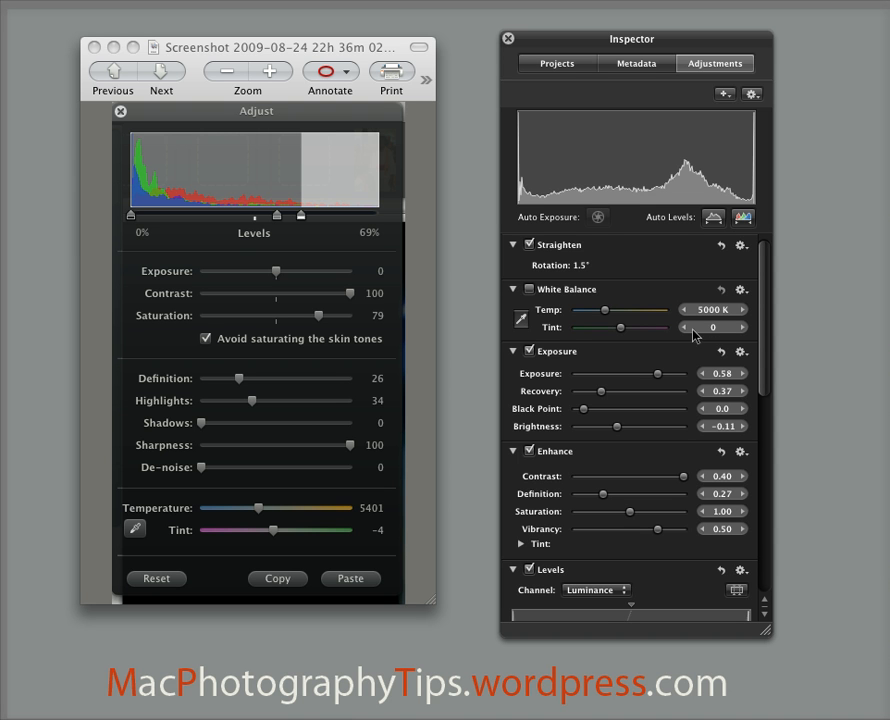
pyautogui.moveTo(658, 285)
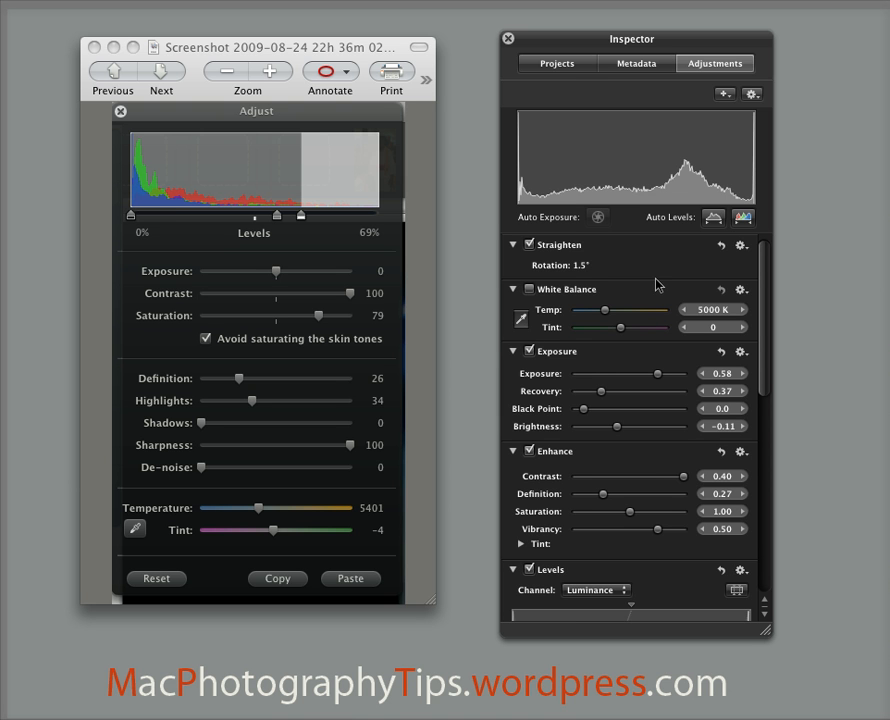
pyautogui.moveTo(750, 360)
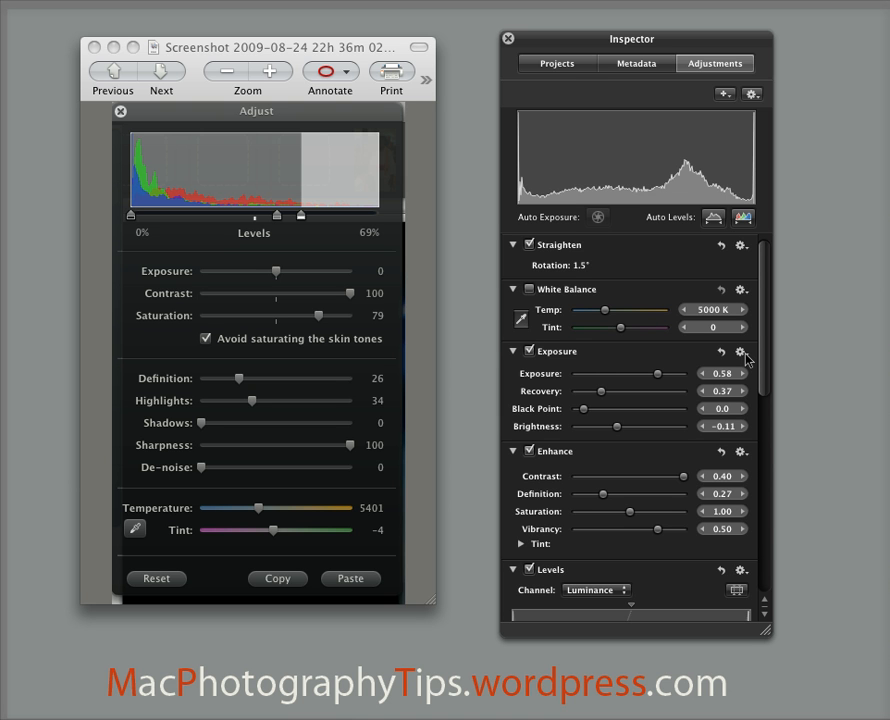
pyautogui.click(742, 352)
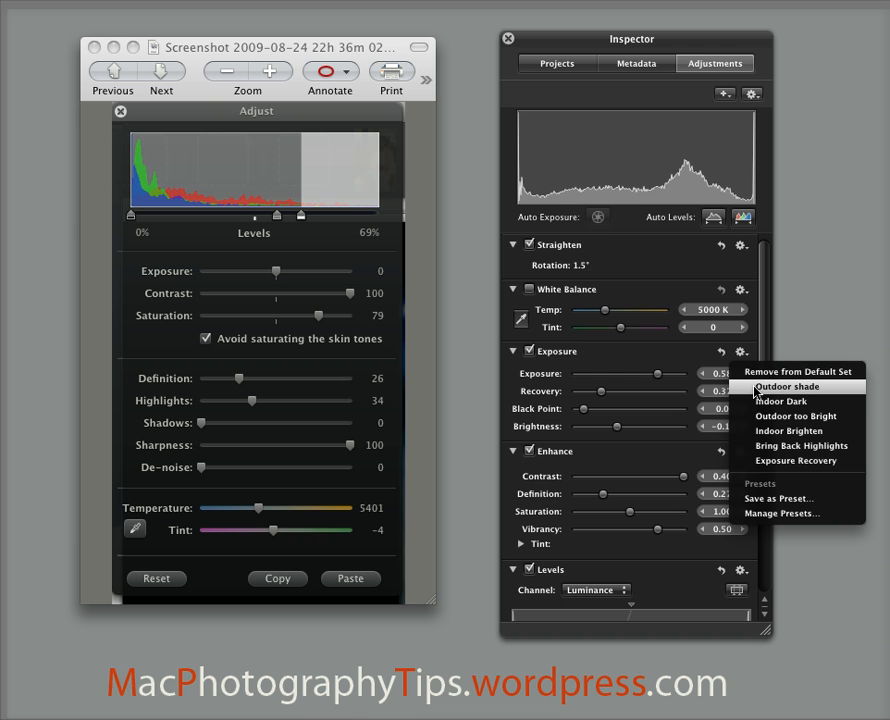
pyautogui.moveTo(653, 362)
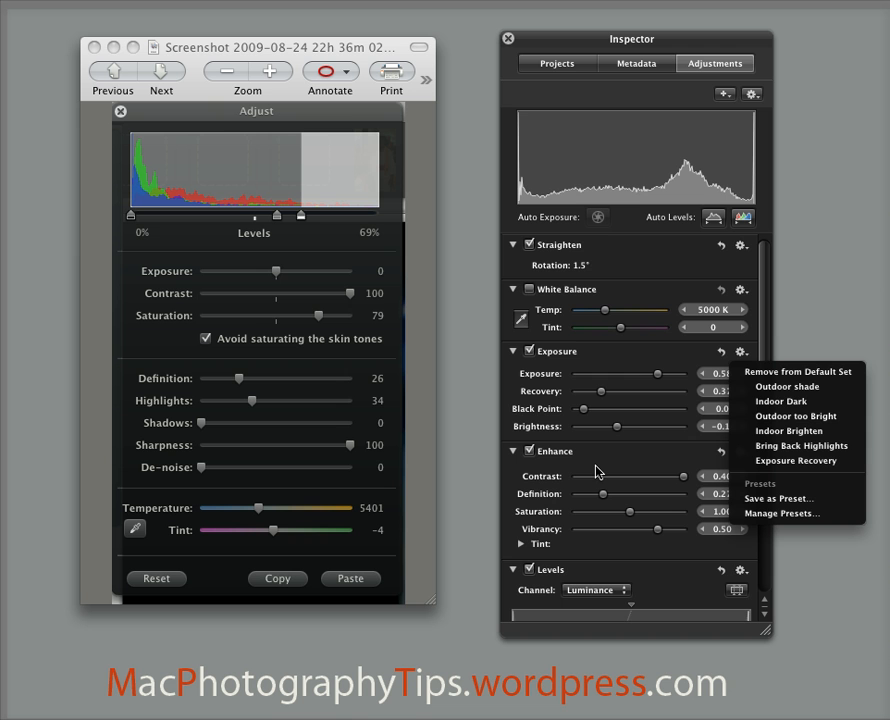
pyautogui.moveTo(742, 367)
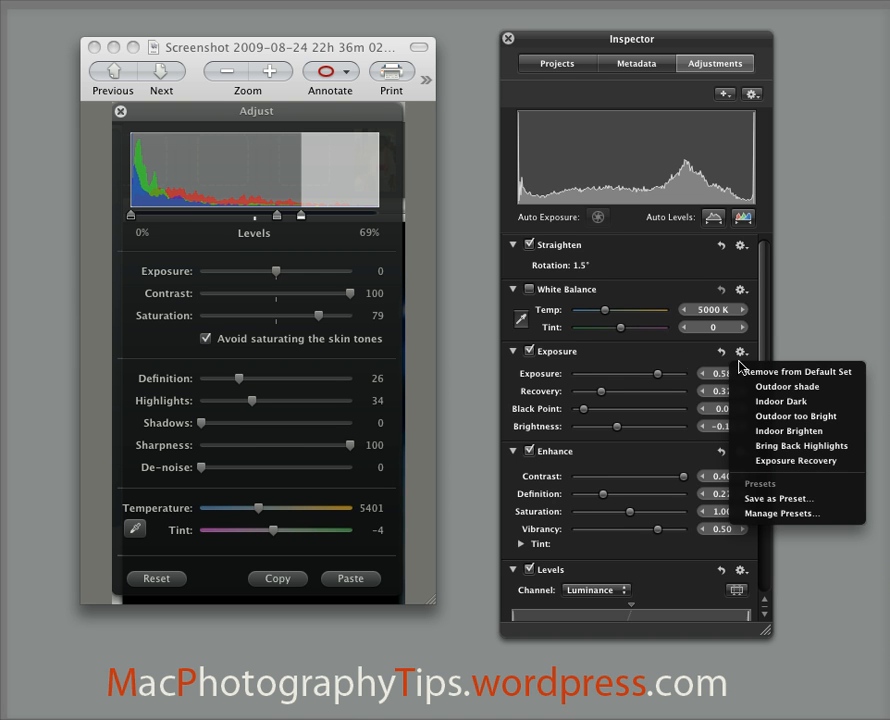
pyautogui.moveTo(780, 372)
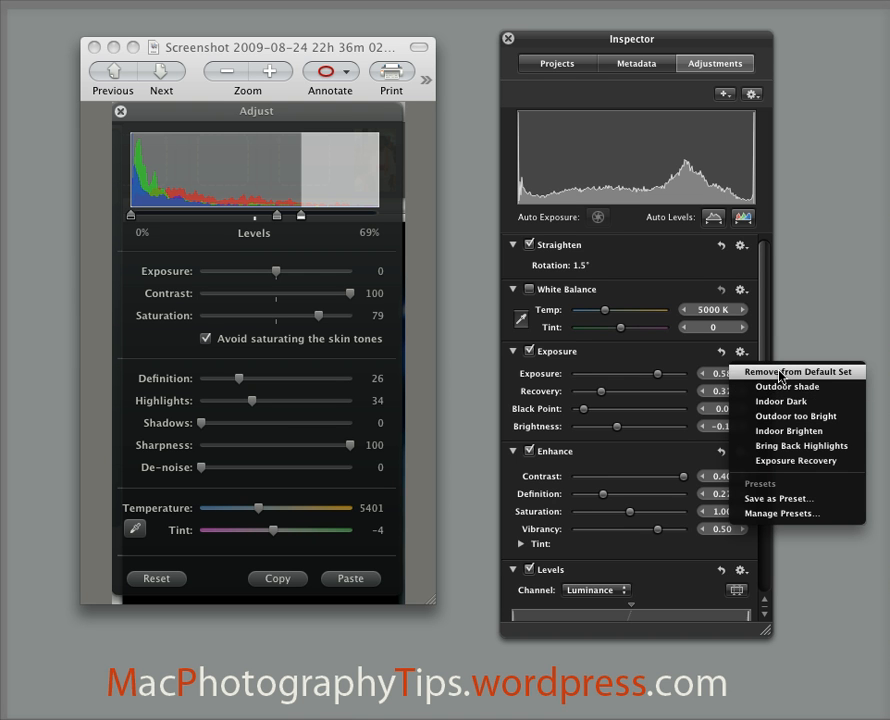
pyautogui.click(742, 351)
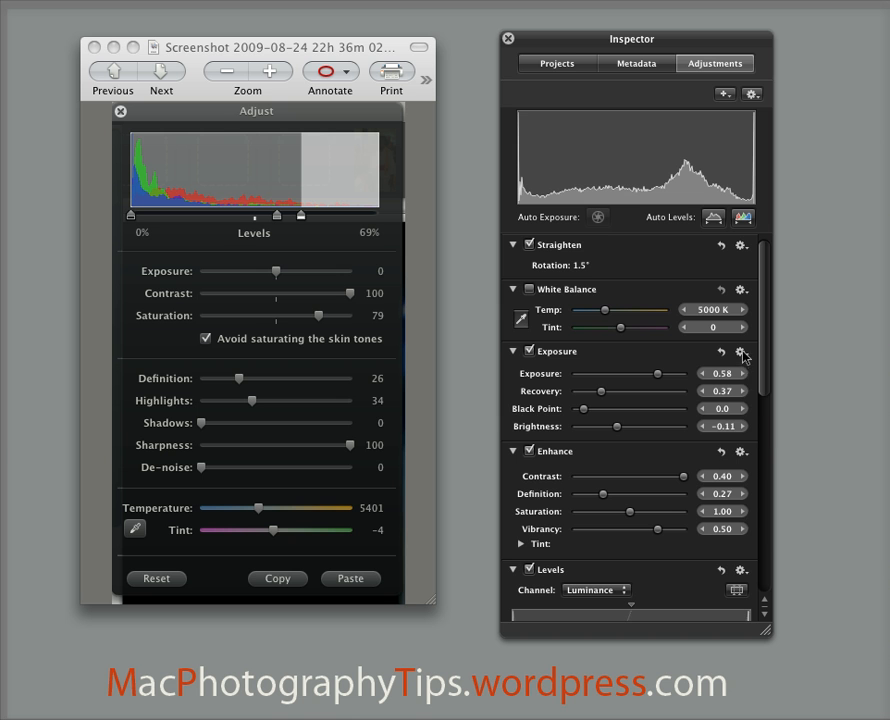
pyautogui.click(744, 351)
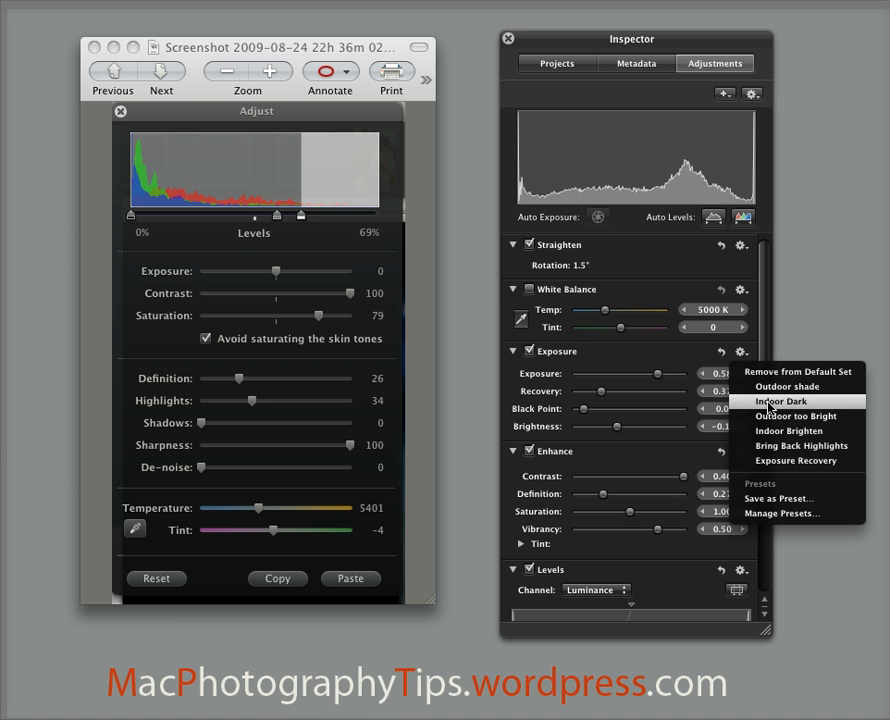
pyautogui.moveTo(733, 363)
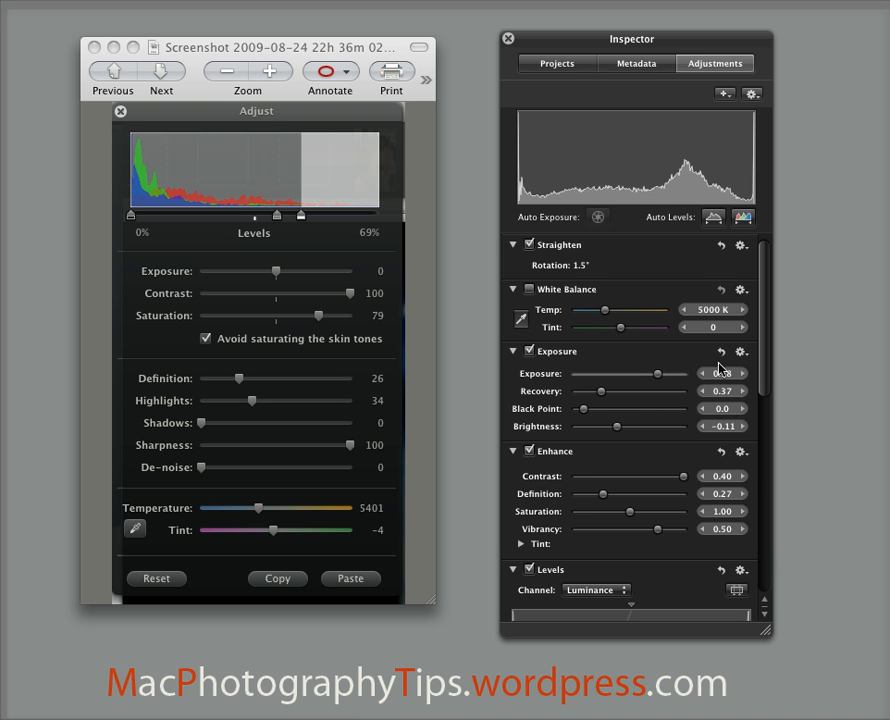
pyautogui.moveTo(655, 373); pyautogui.dragTo(687, 373)
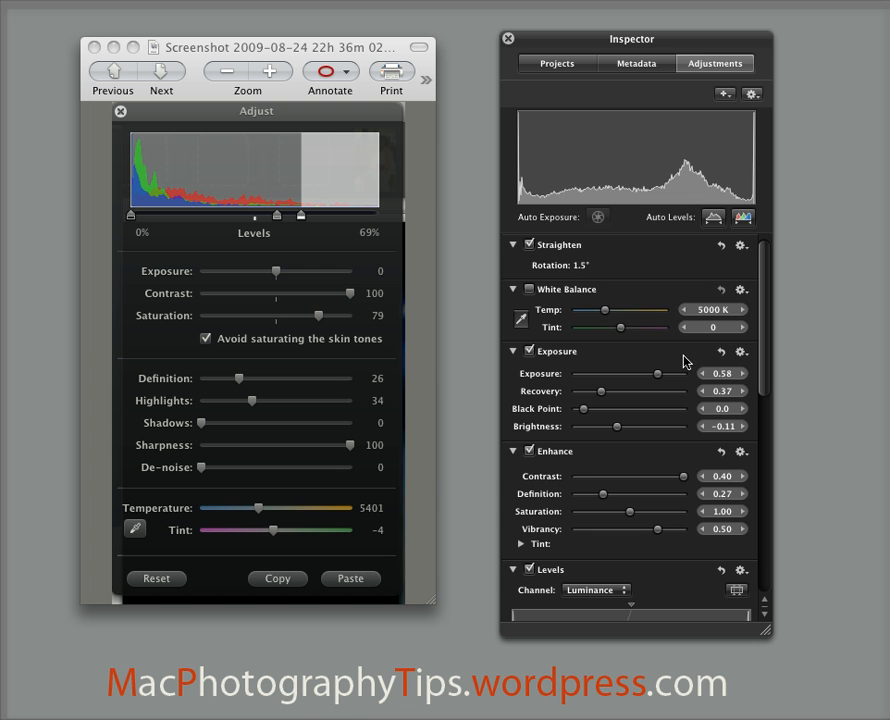
pyautogui.moveTo(863, 237)
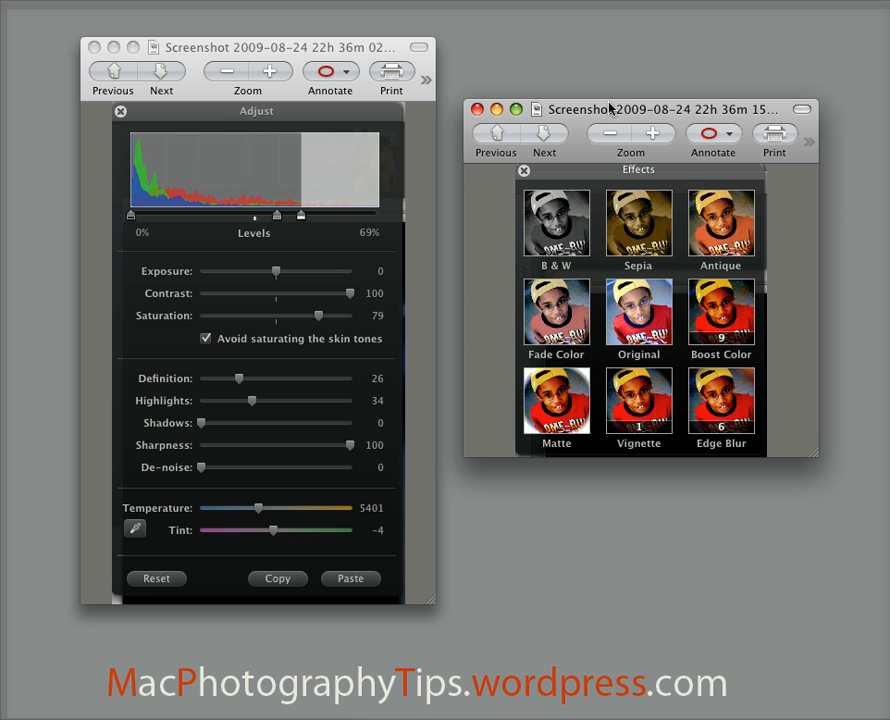
pyautogui.moveTo(570, 226)
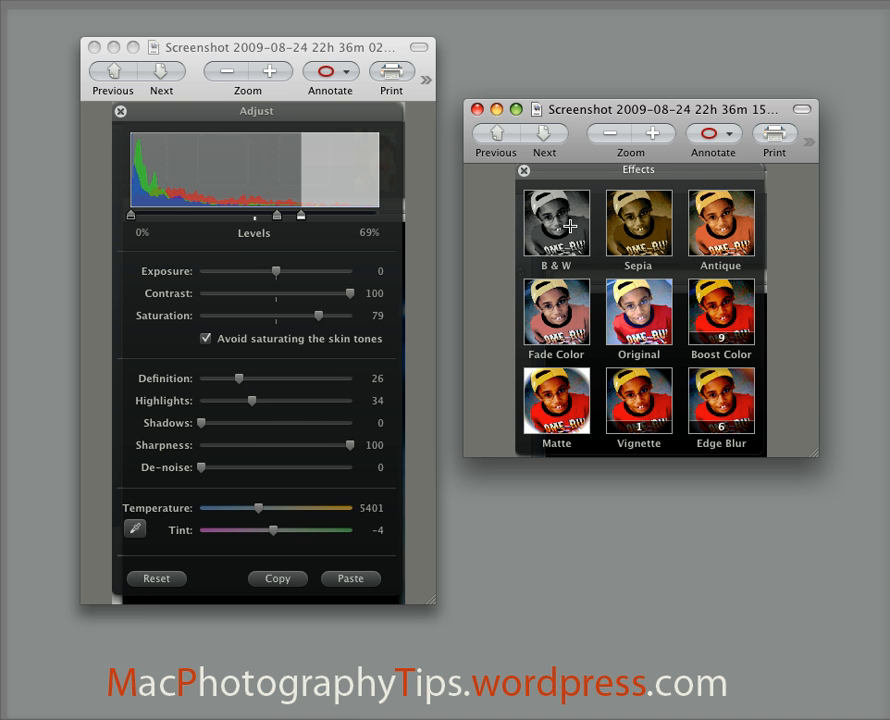
pyautogui.moveTo(705, 241)
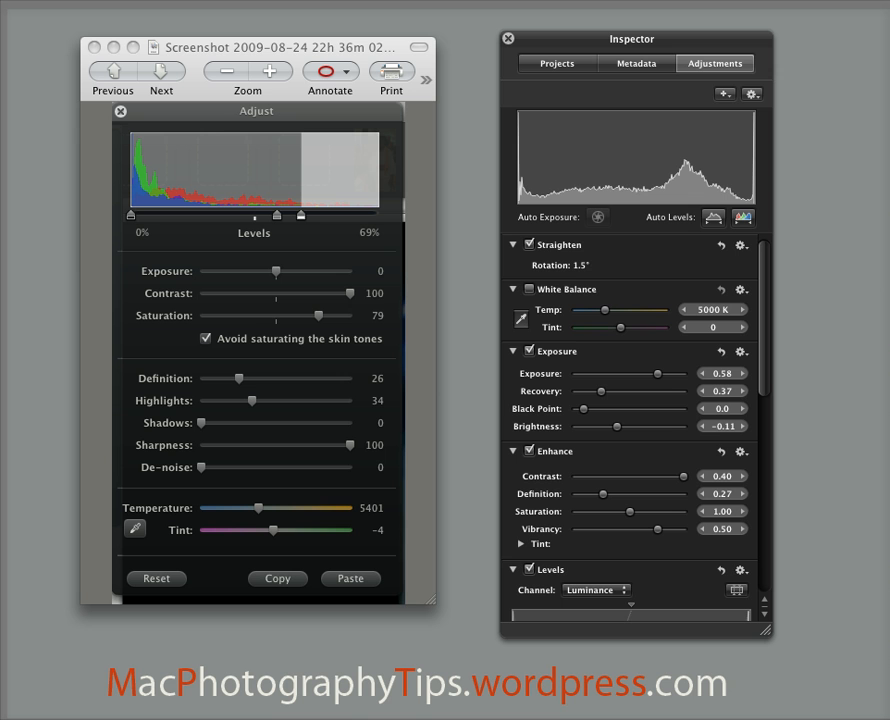
pyautogui.moveTo(676, 44)
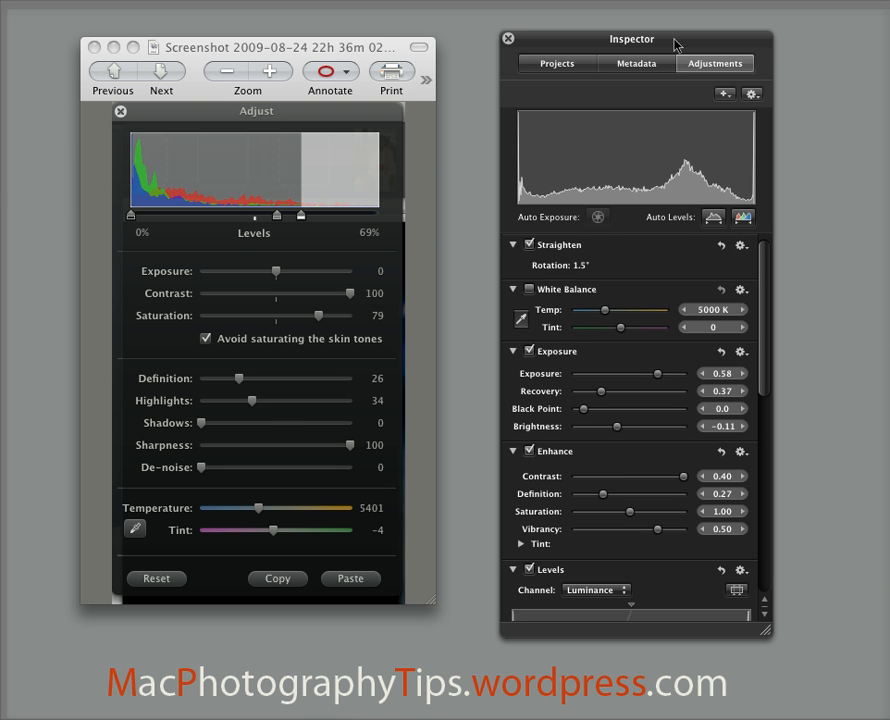